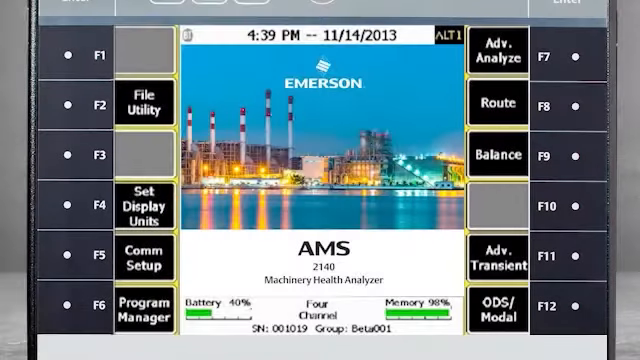
Step: Enter Analyze Application for job Job0 on BFP30 and review the High Frequency Analysis expert description
{"action": "left_click", "coordinate": [498, 52]}
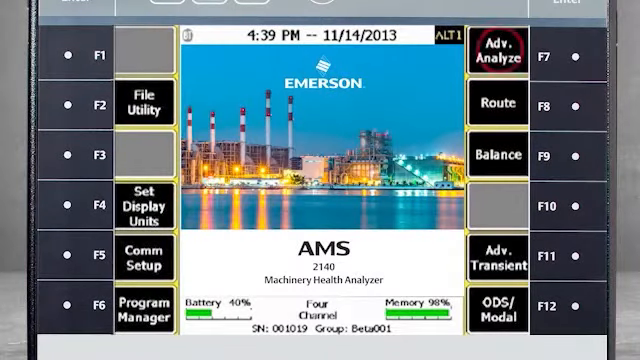
{"action": "left_click", "coordinate": [492, 52]}
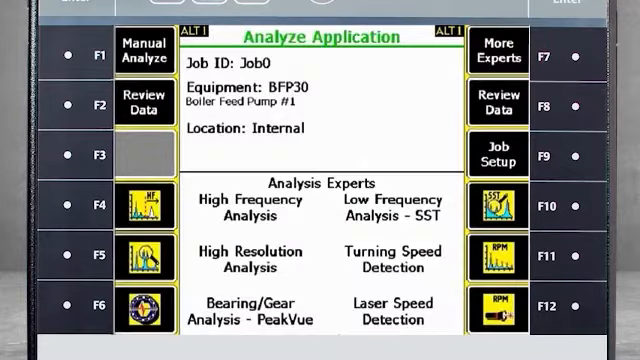
{"action": "mouse_move", "coordinate": [254, 172]}
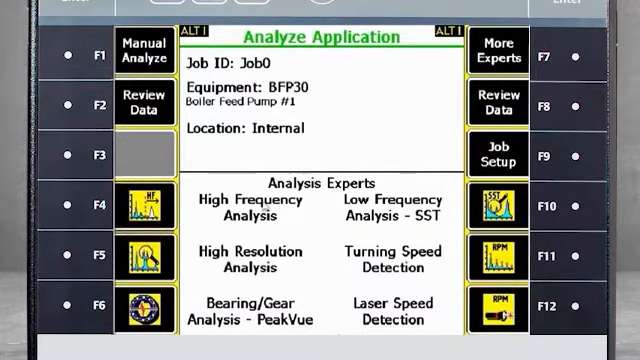
{"action": "left_click", "coordinate": [138, 204]}
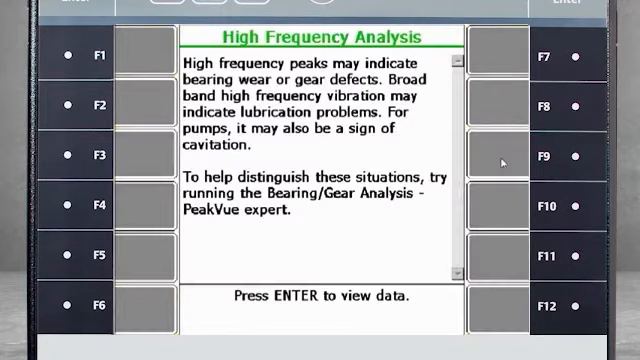
{"action": "key", "text": "Enter"}
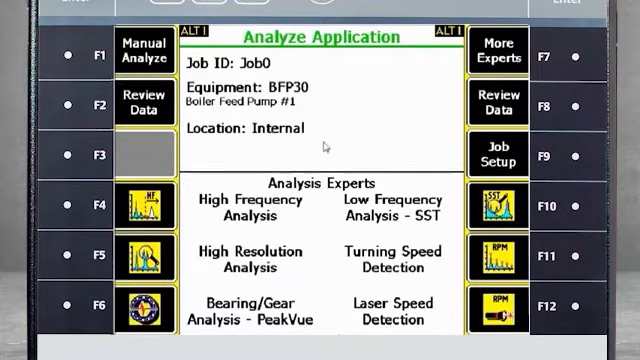
Step: Run Manual Analyze with all four inputs selected, view the 5000 Hz spectra, and return home
{"action": "left_click", "coordinate": [144, 50]}
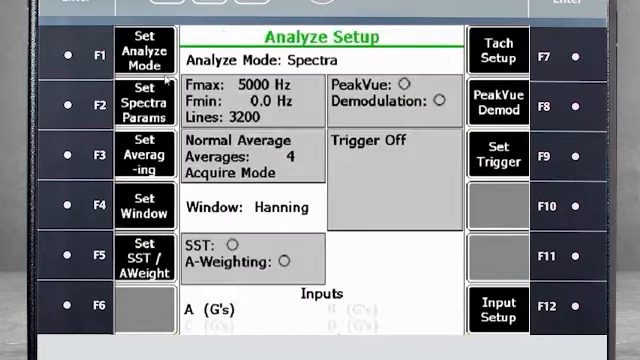
{"action": "left_click", "coordinate": [498, 312]}
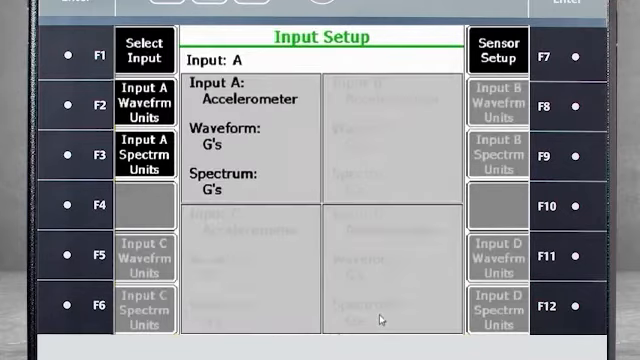
{"action": "left_click", "coordinate": [150, 52]}
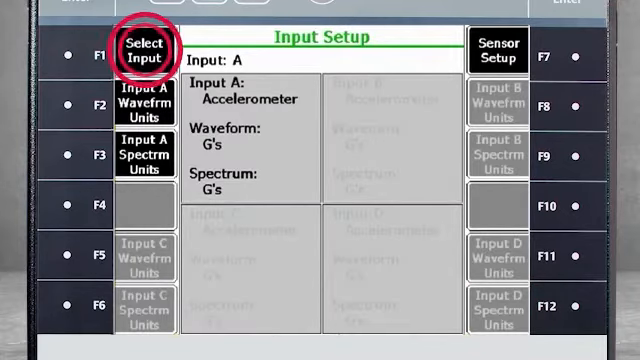
{"action": "left_click", "coordinate": [144, 52]}
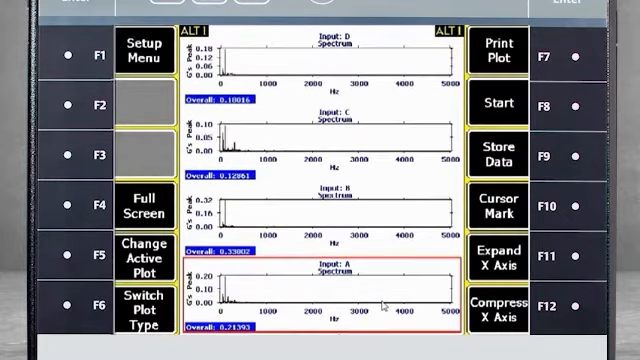
{"action": "left_click", "coordinate": [496, 152]}
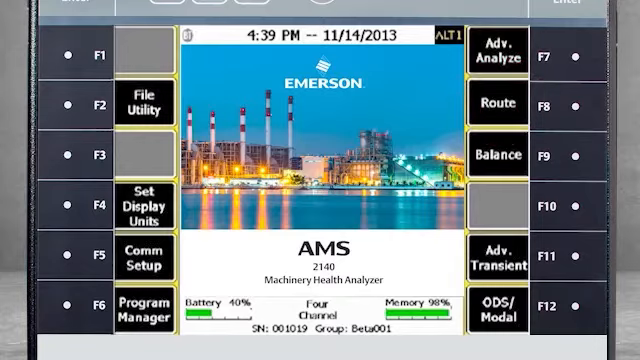
Step: Start route acquisition on point 1500 RPM Motor 1 (2.6402 mm/sec RMS) and launch its analysis experts
{"action": "left_click", "coordinate": [496, 104]}
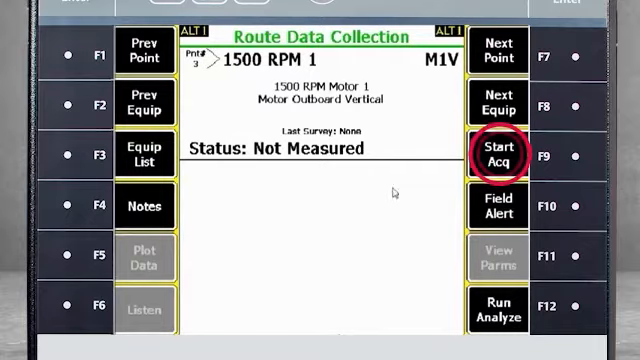
{"action": "left_click", "coordinate": [496, 150]}
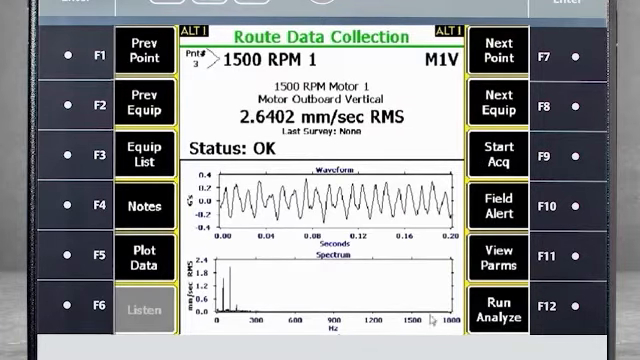
{"action": "left_click", "coordinate": [508, 304]}
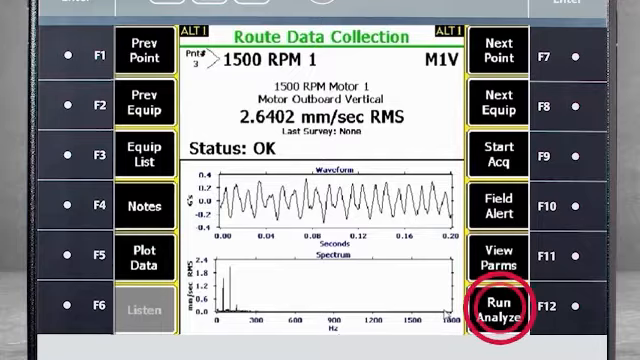
{"action": "left_click", "coordinate": [498, 308]}
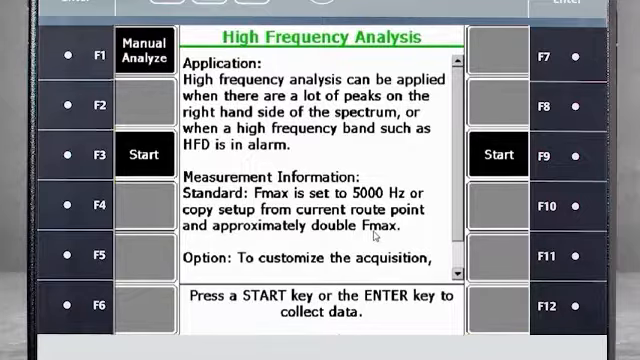
Step: Collect the high-frequency spectrum for 1500 RPM 1 and store it to the route point
{"action": "left_click", "coordinate": [144, 154]}
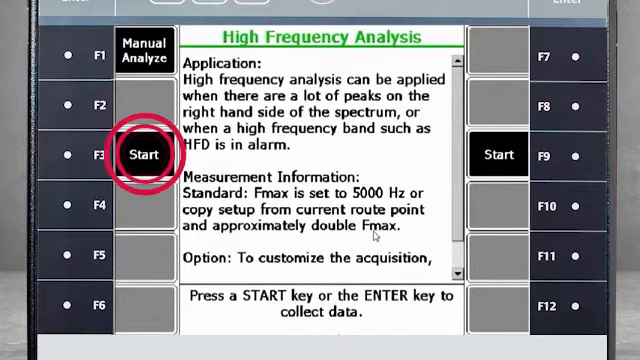
{"action": "left_click", "coordinate": [144, 154]}
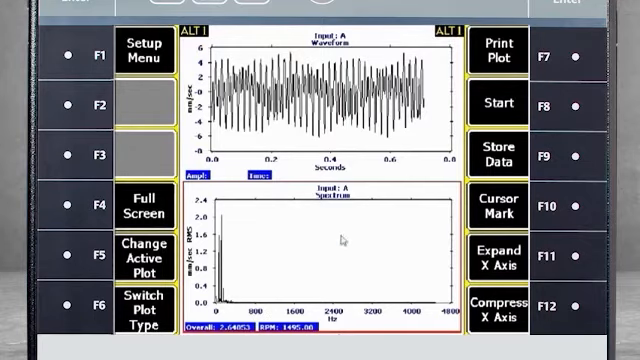
{"action": "left_click", "coordinate": [496, 156]}
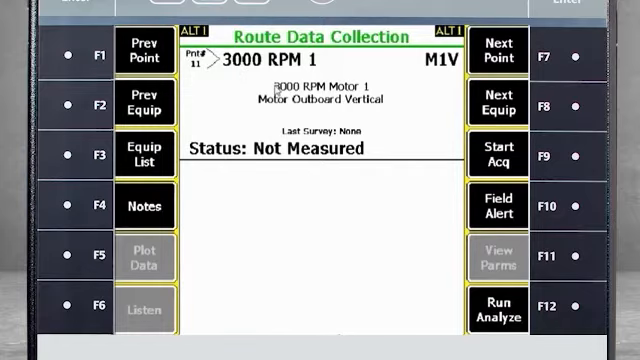
Step: Run High Frequency Analysis on route point 3000 RPM 1 and store the collected spectrum
{"action": "left_click", "coordinate": [498, 158]}
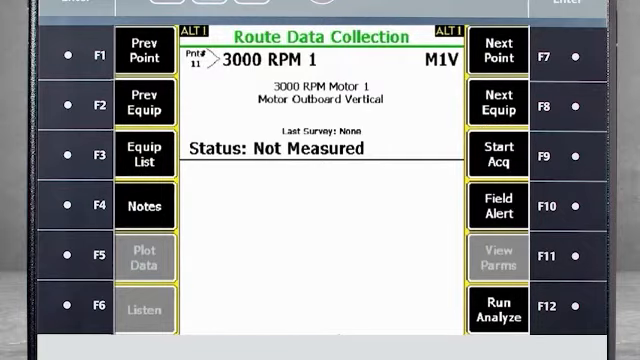
{"action": "left_click", "coordinate": [496, 156]}
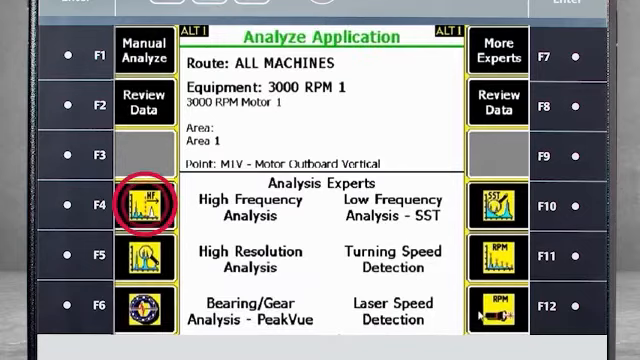
{"action": "left_click", "coordinate": [136, 204]}
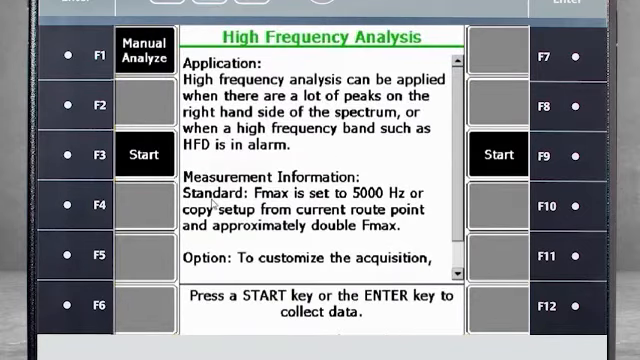
{"action": "left_click", "coordinate": [144, 156]}
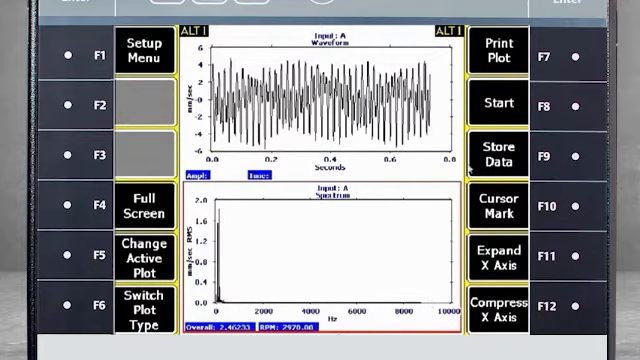
{"action": "left_click", "coordinate": [496, 152]}
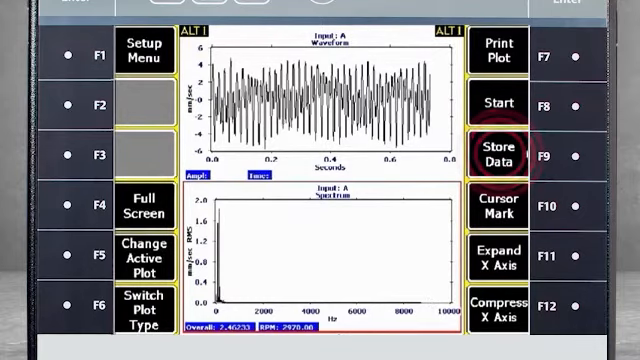